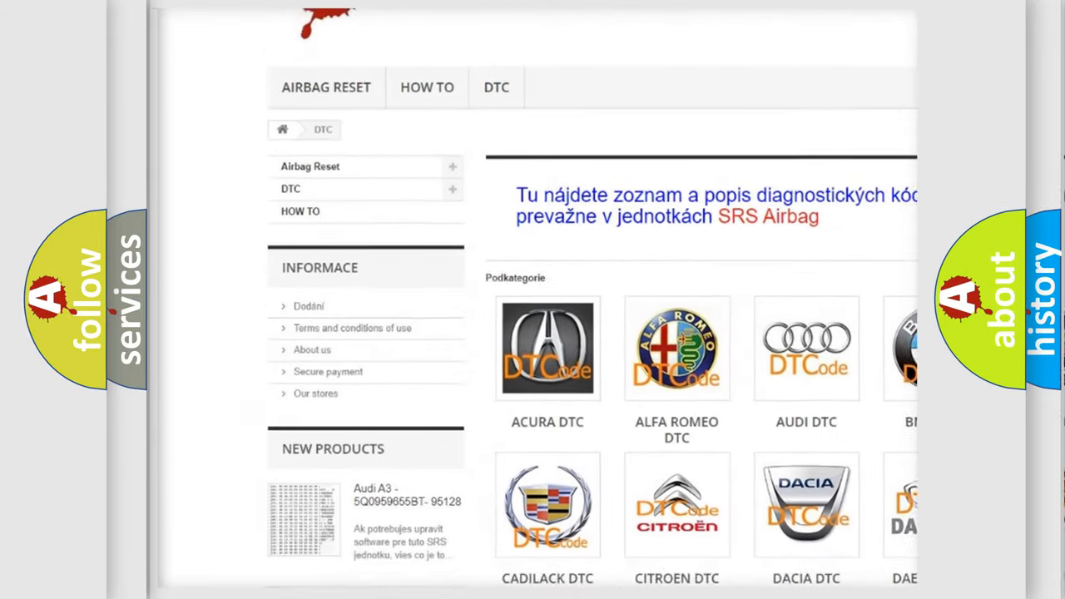
scroll(down, 3)
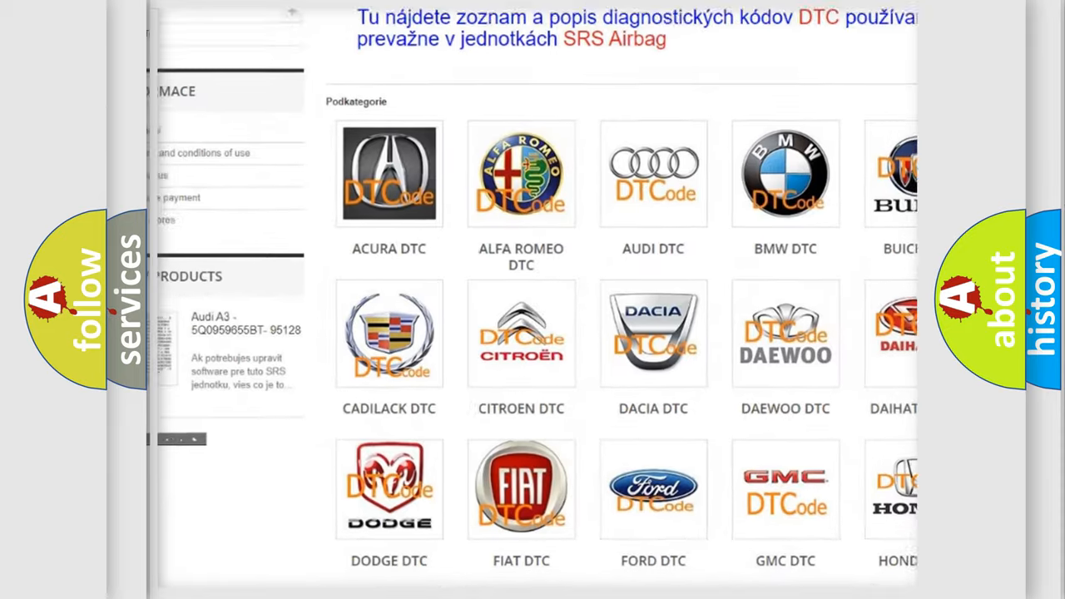
scroll(down, 3)
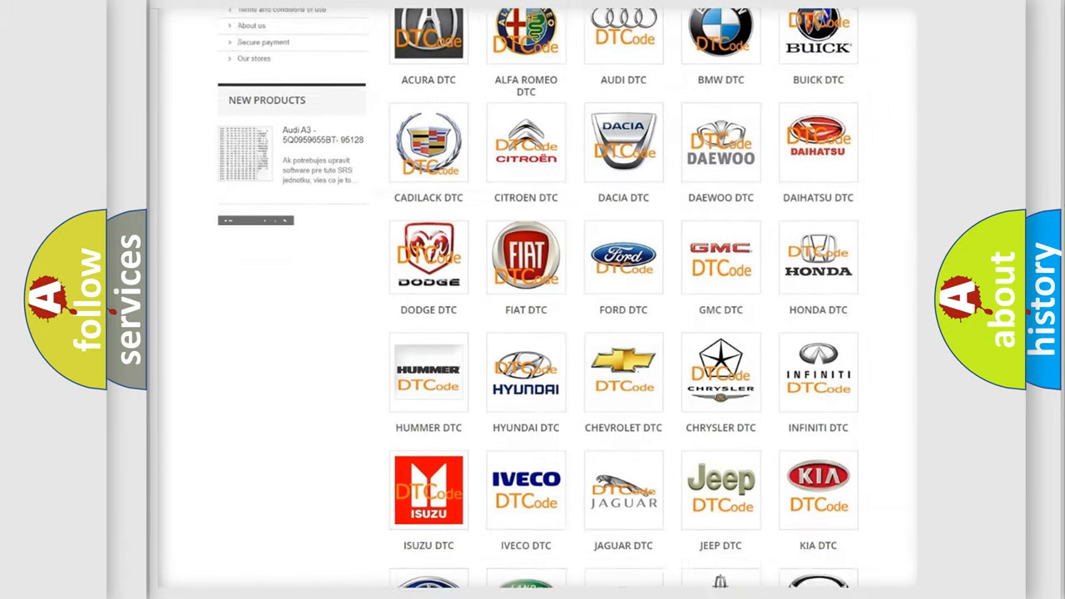
scroll(down, 3)
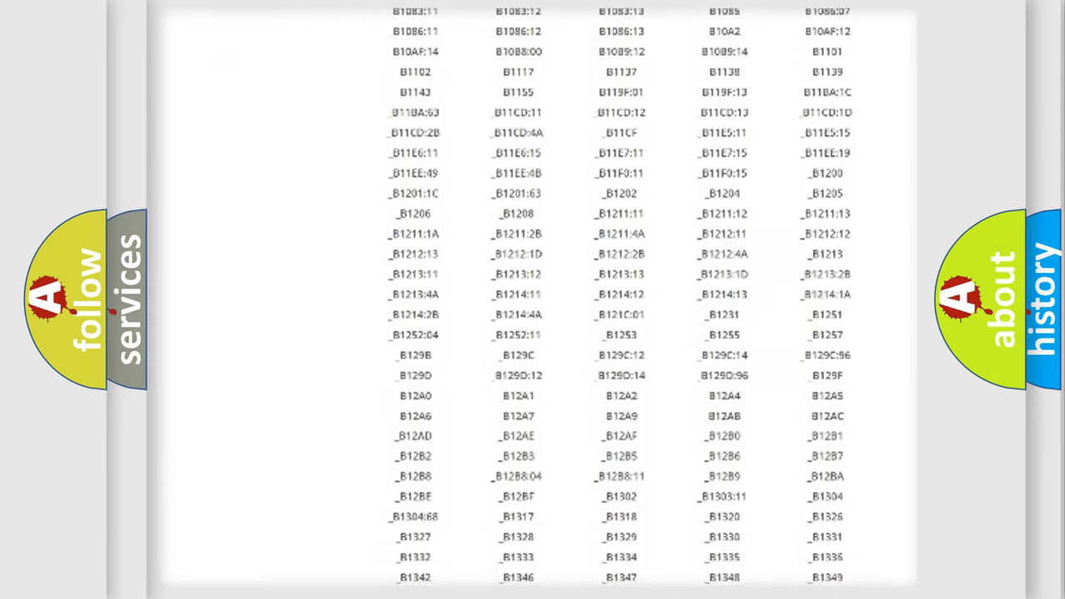
scroll(down, 3)
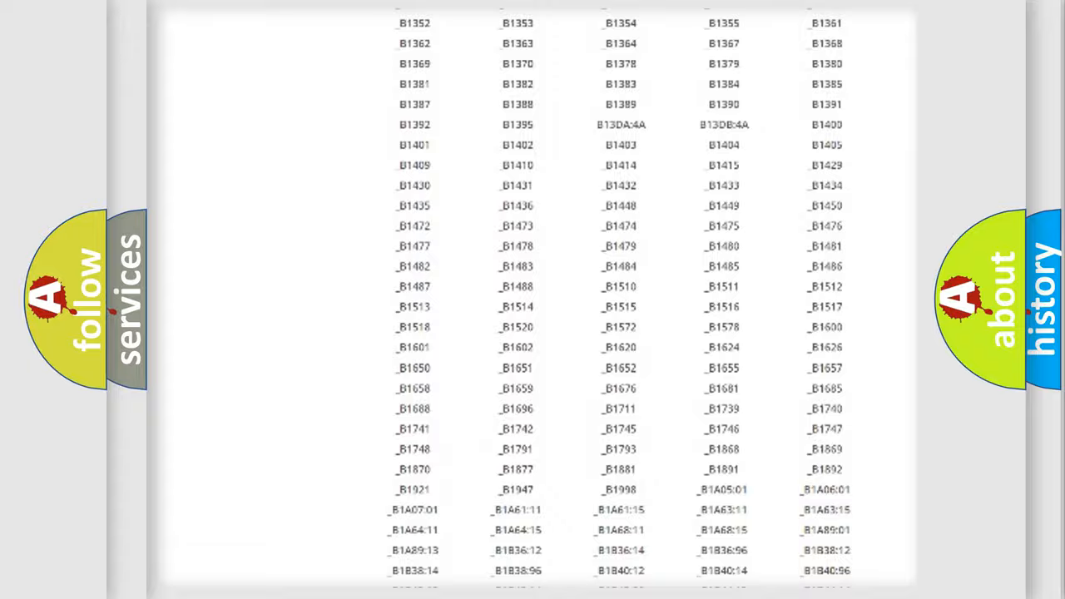
scroll(up, 3)
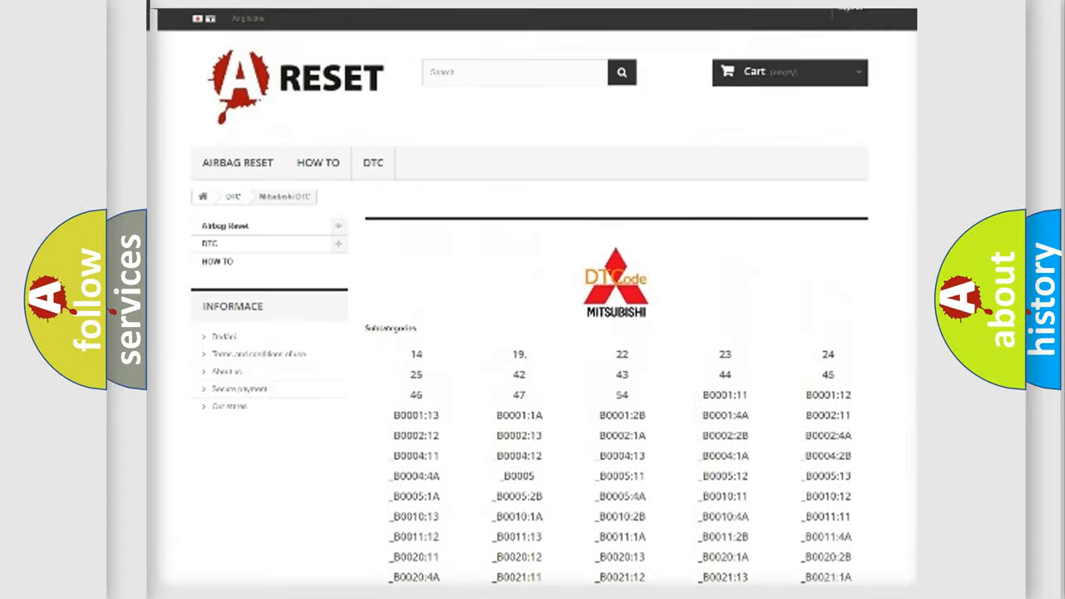